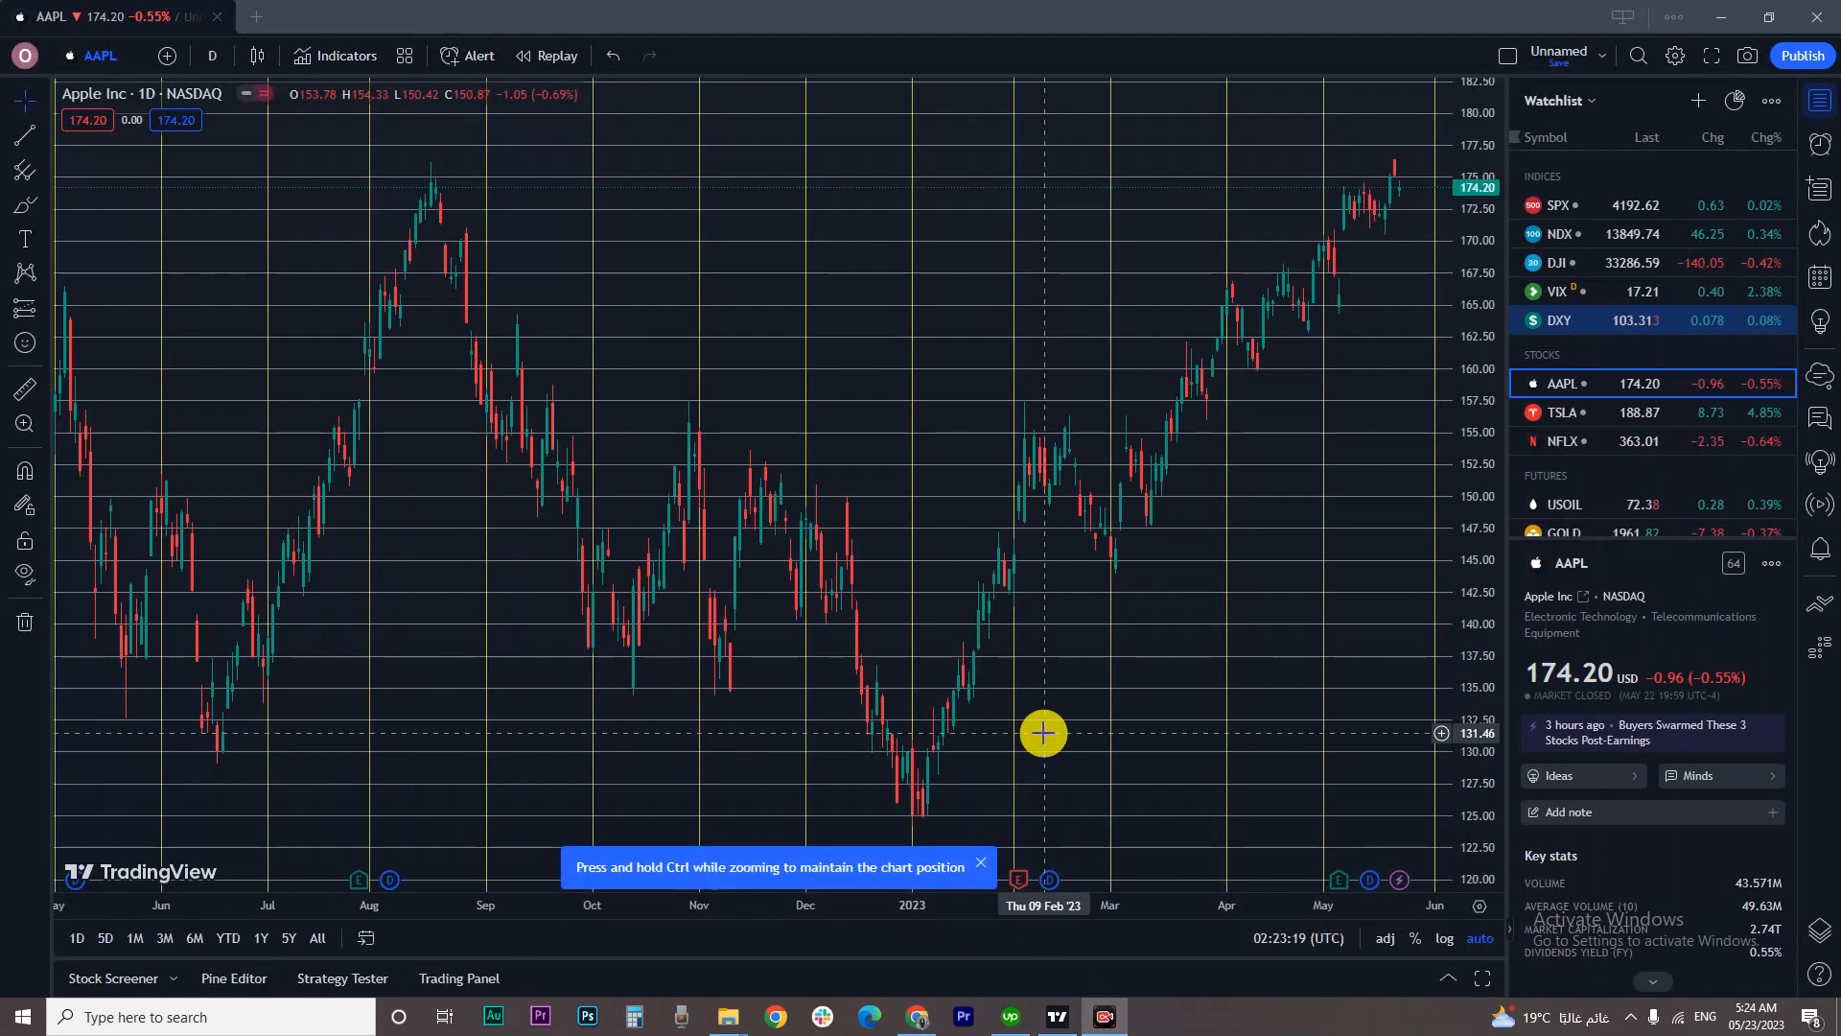
mouse_move(511, 253)
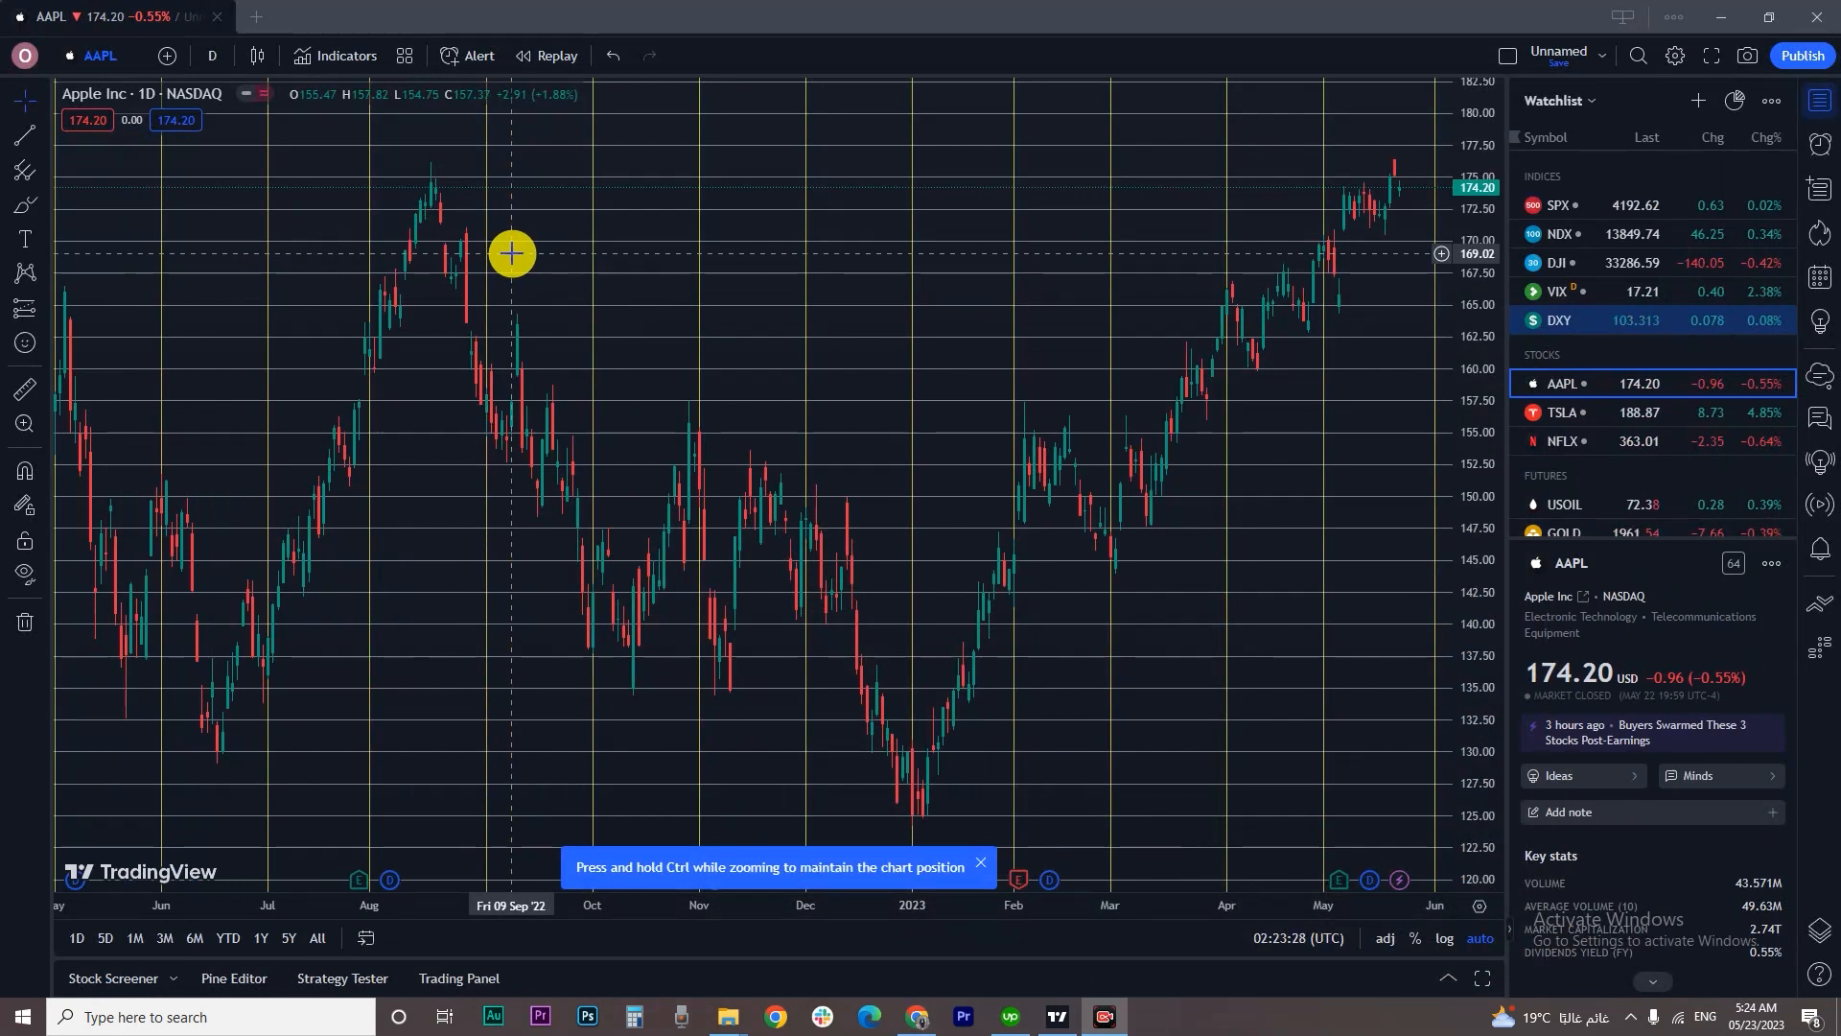
mouse_move(561, 282)
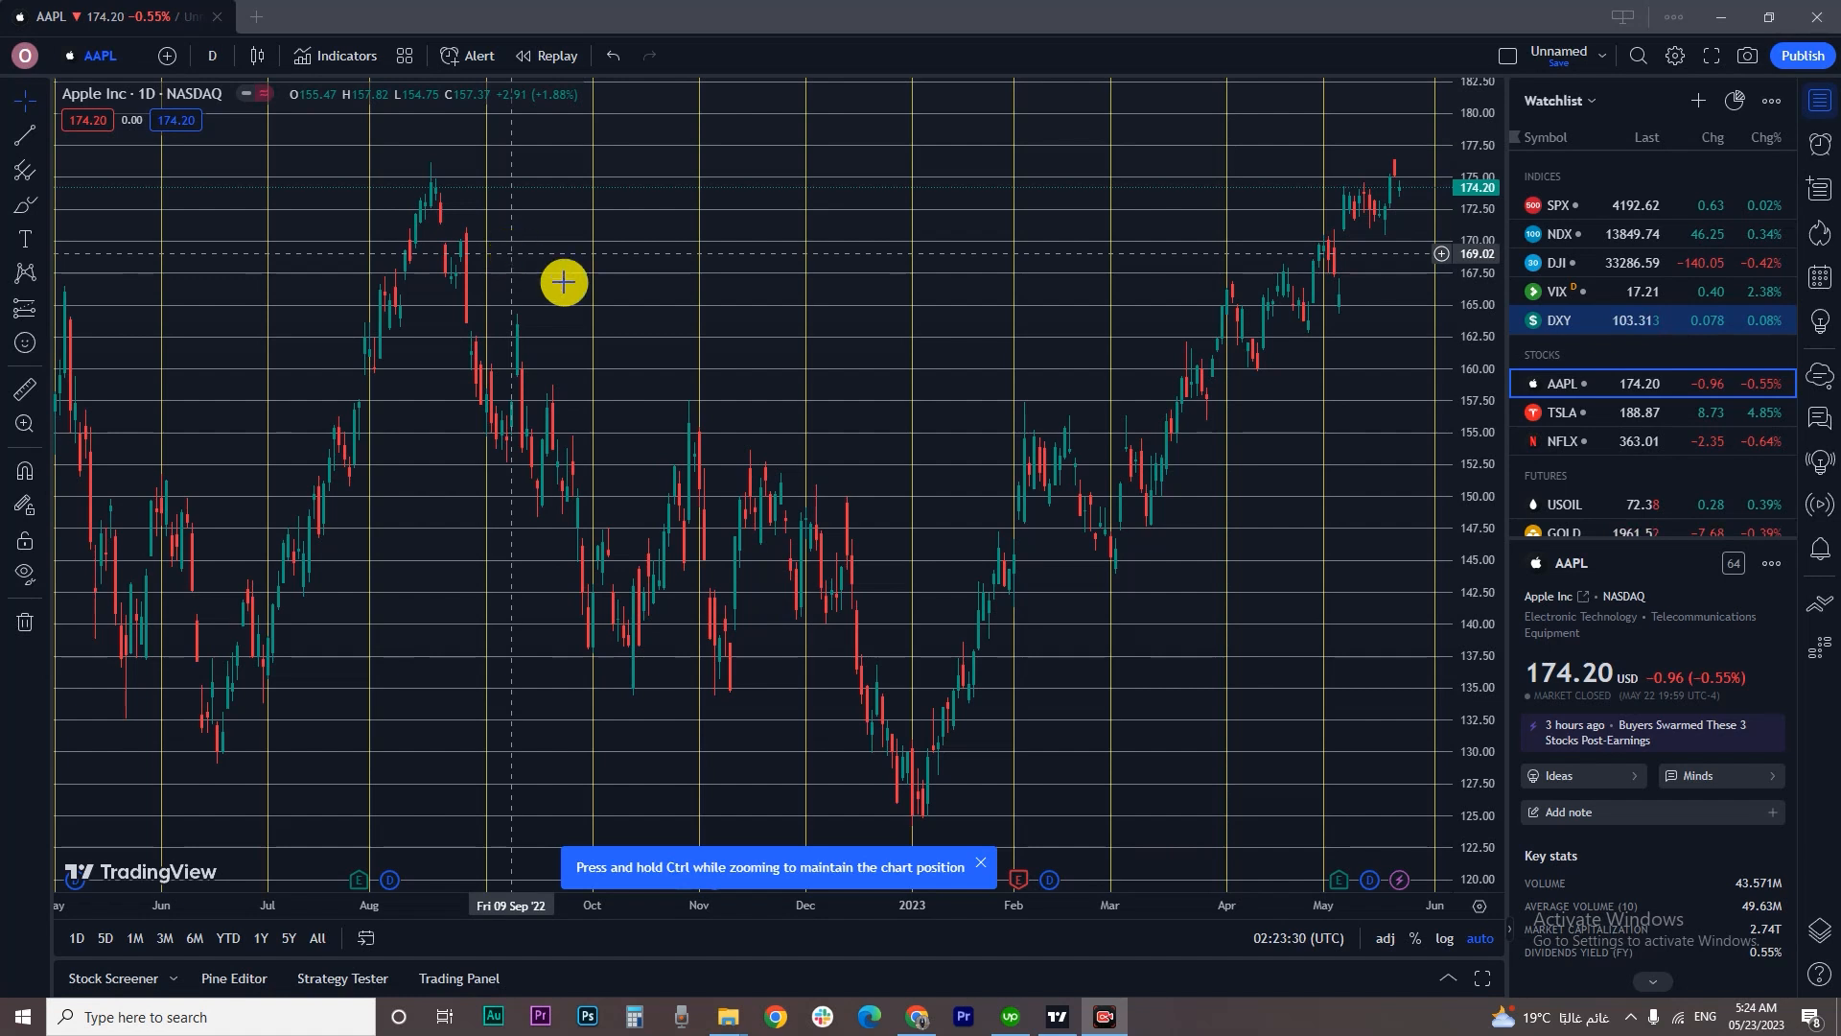
mouse_move(1799, 184)
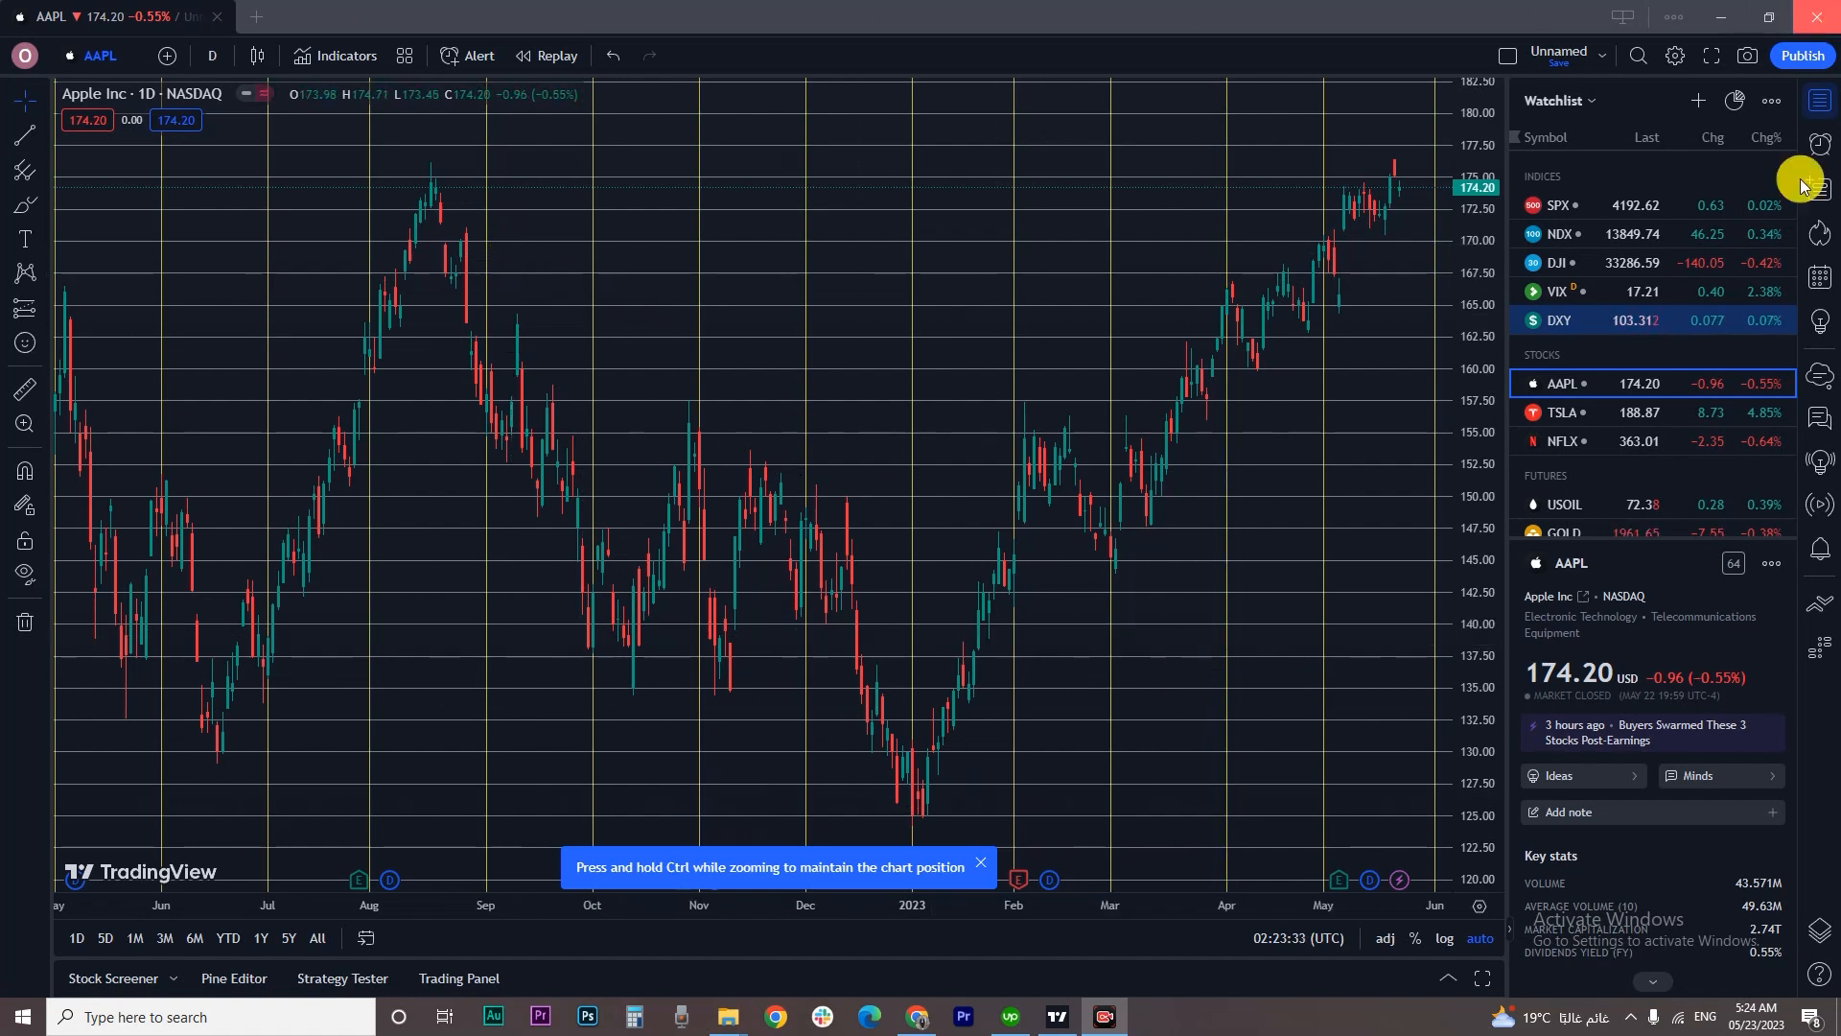
mouse_move(378, 508)
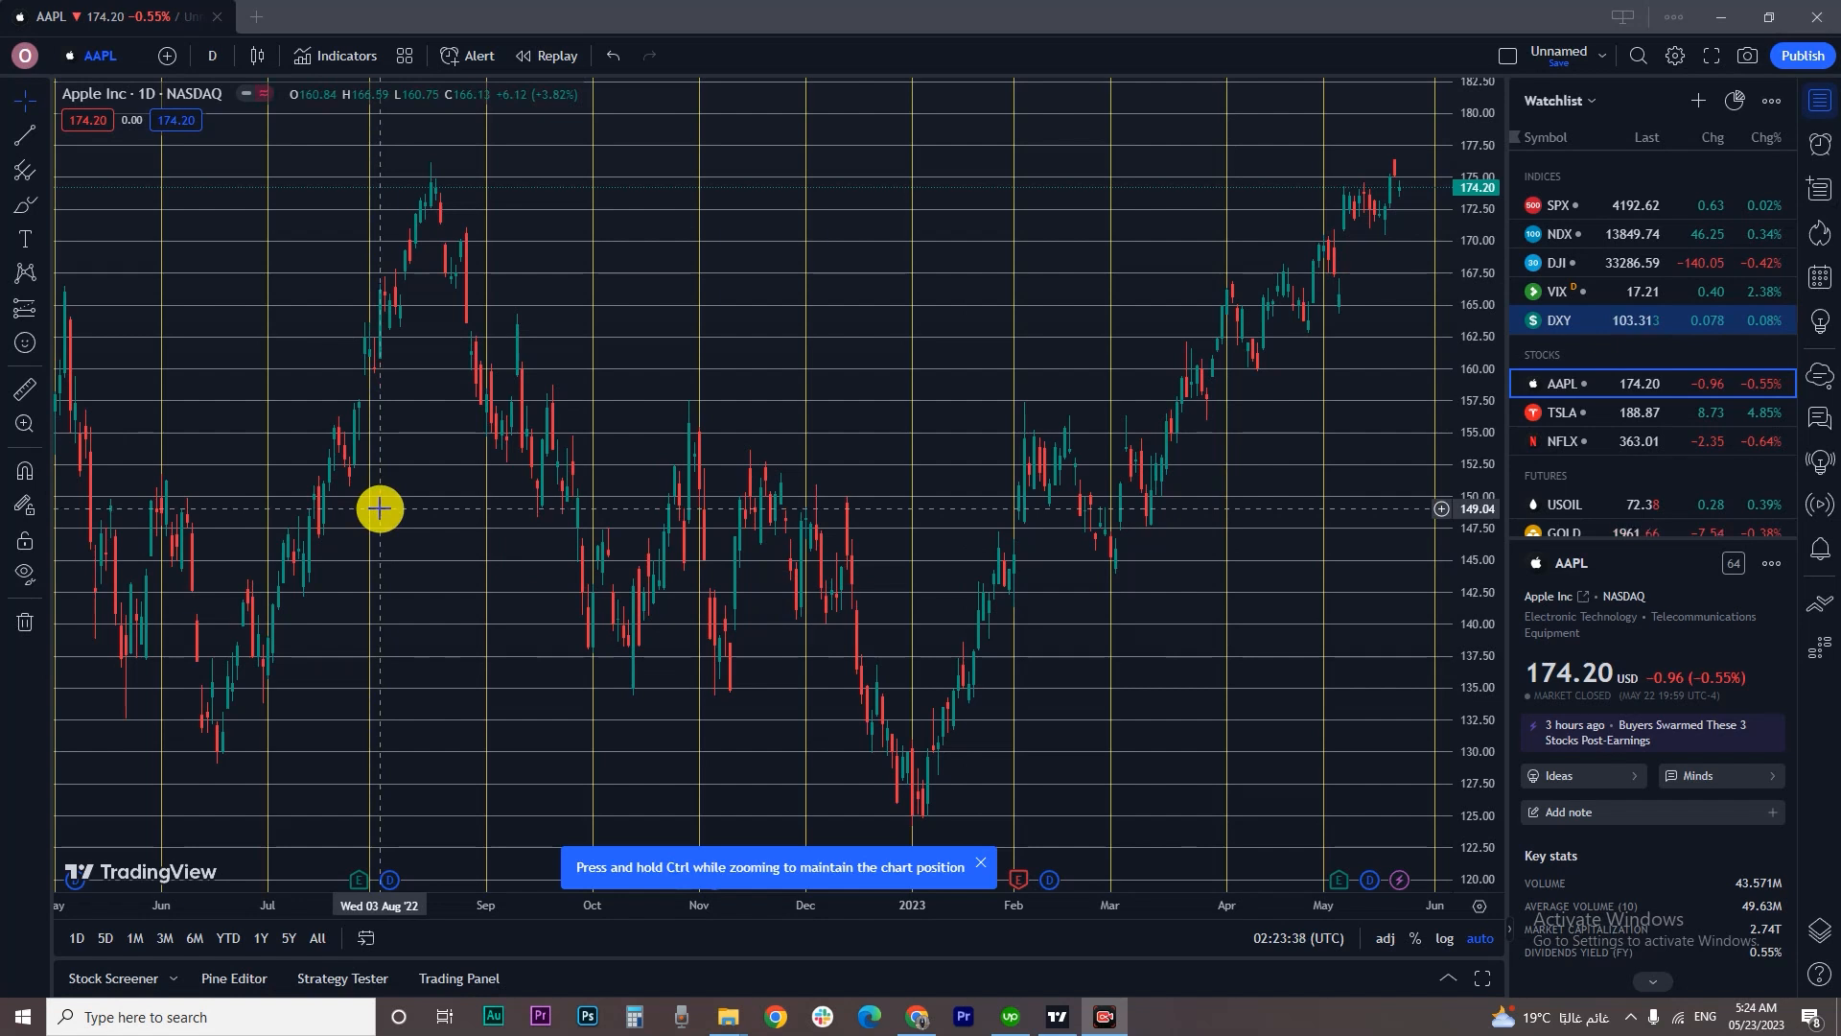
mouse_move(1818, 126)
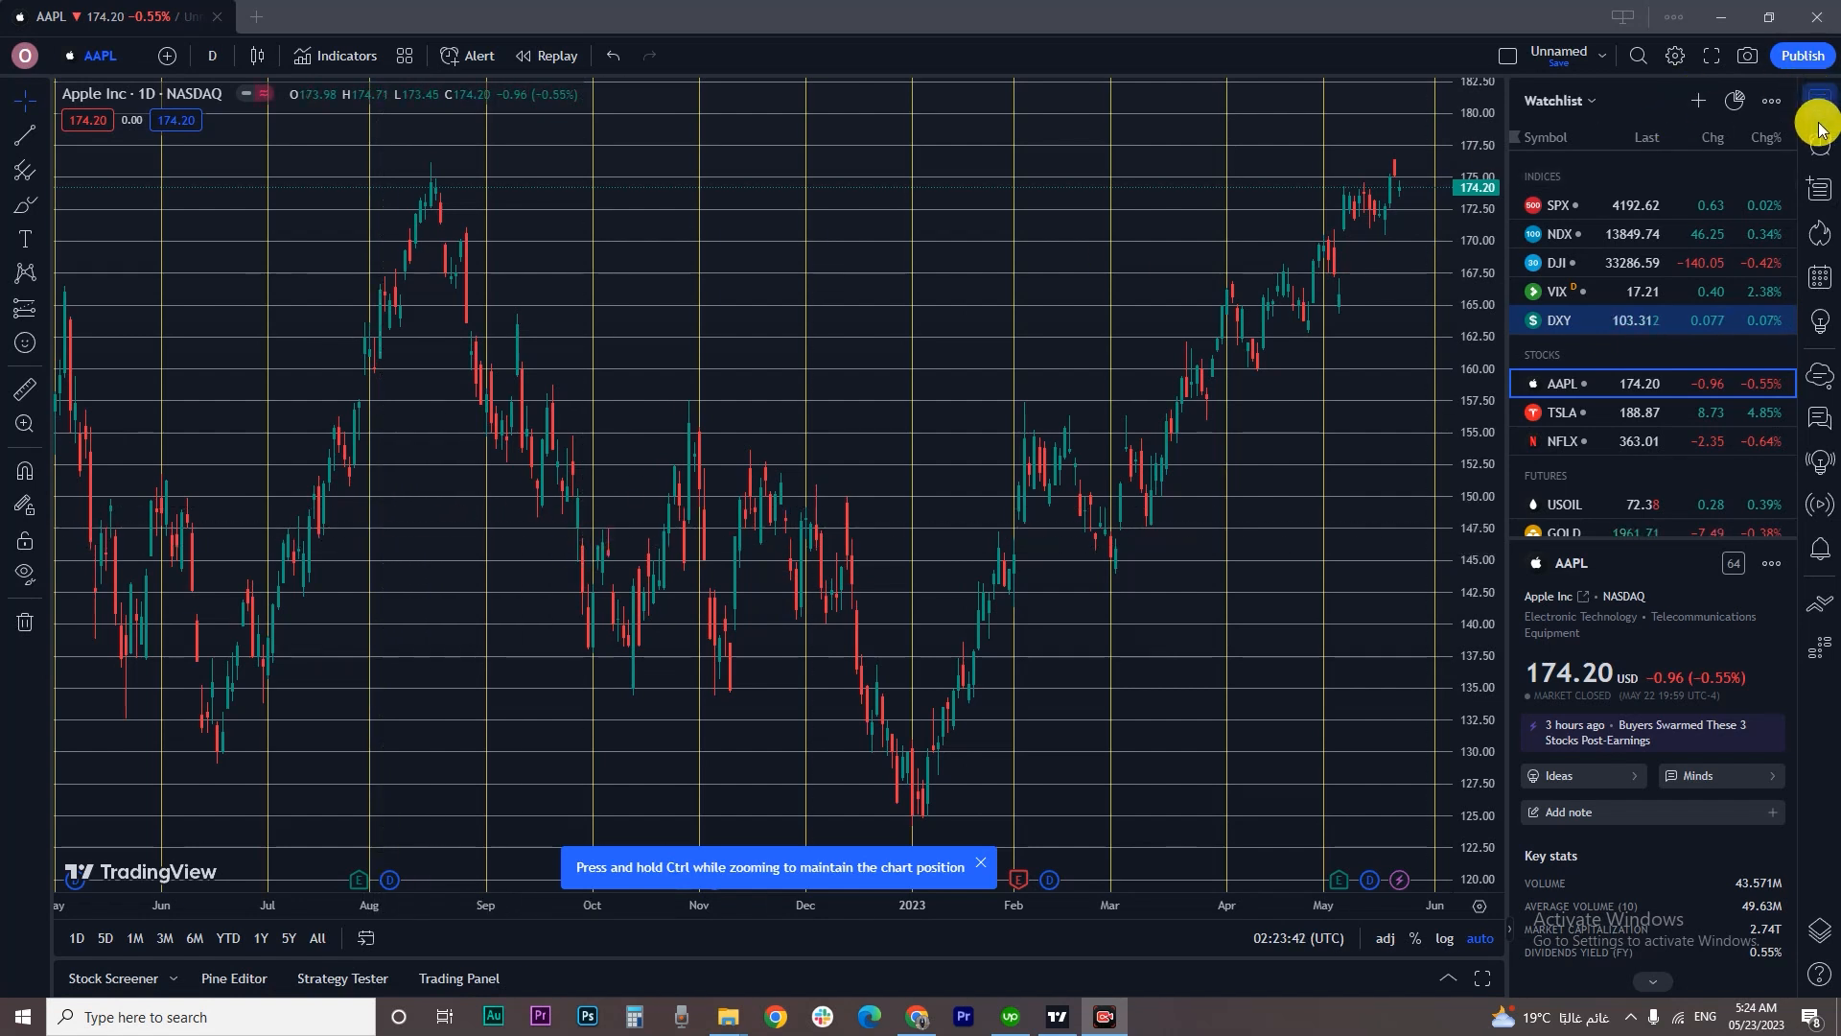
mouse_move(1820, 109)
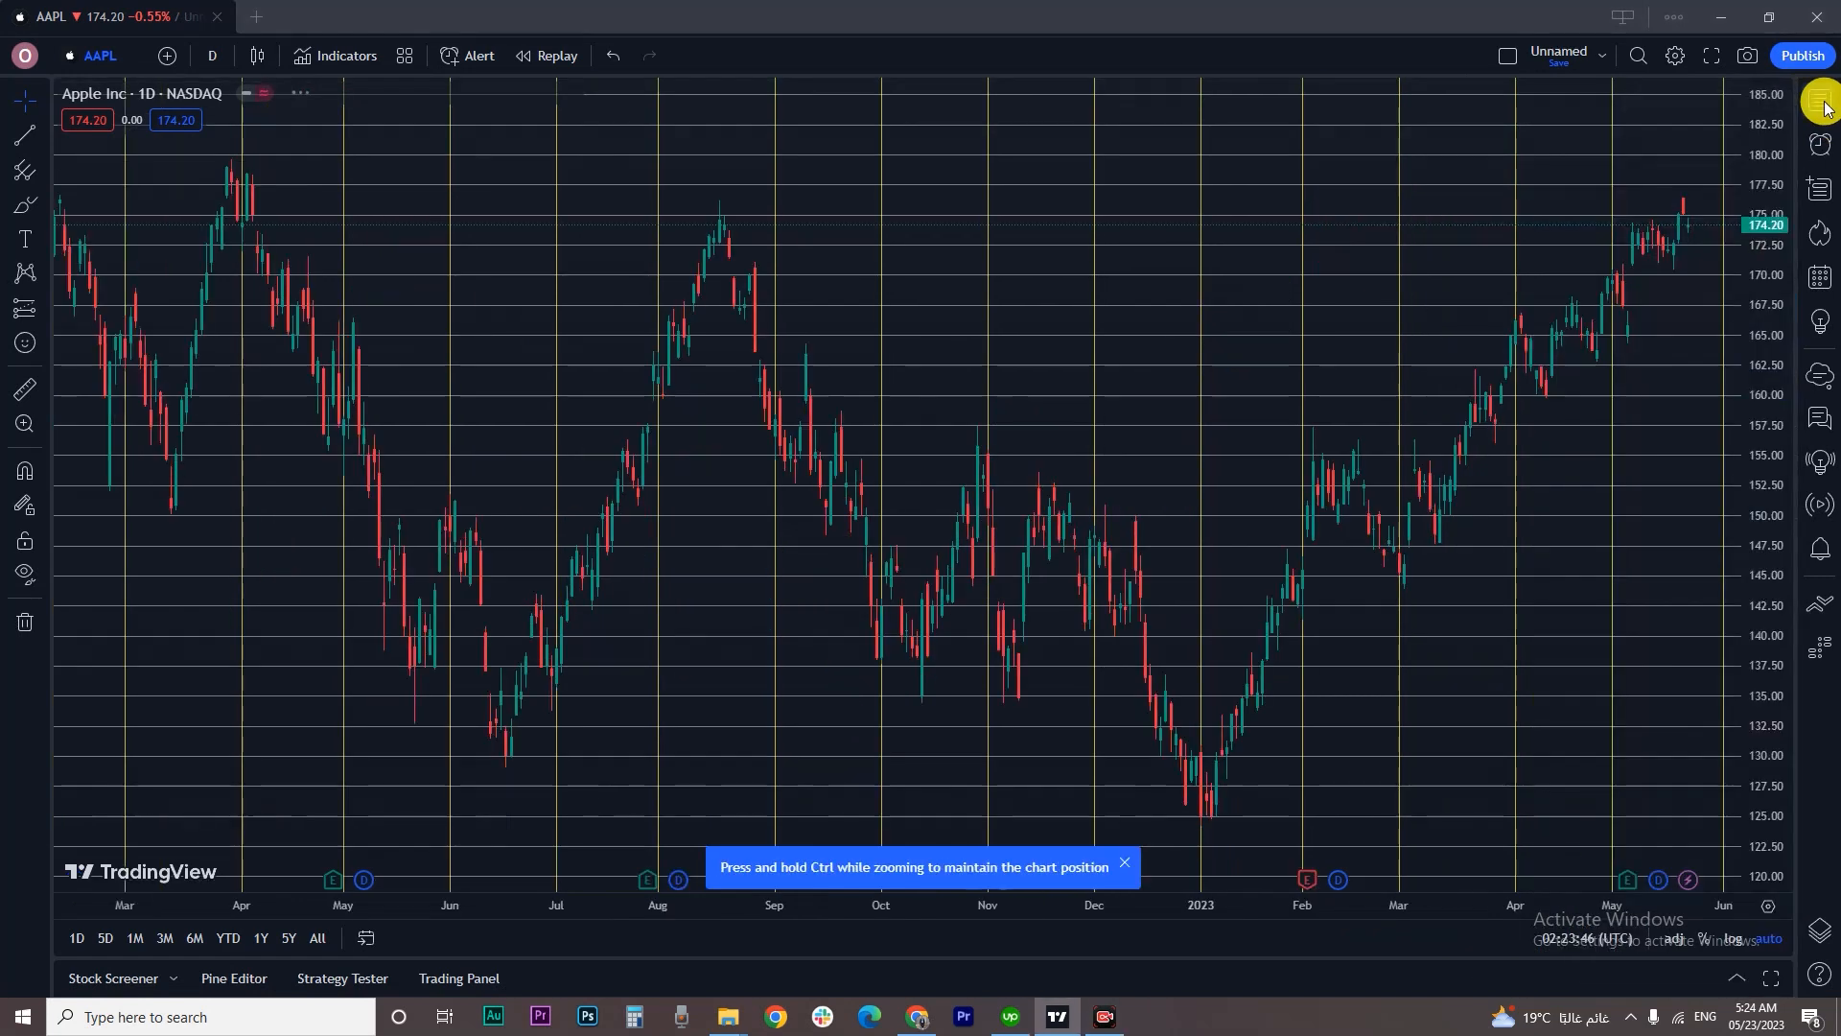
- Show the watchlist and open the Crypto Pairs Screener below the Apple chart
click(1822, 104)
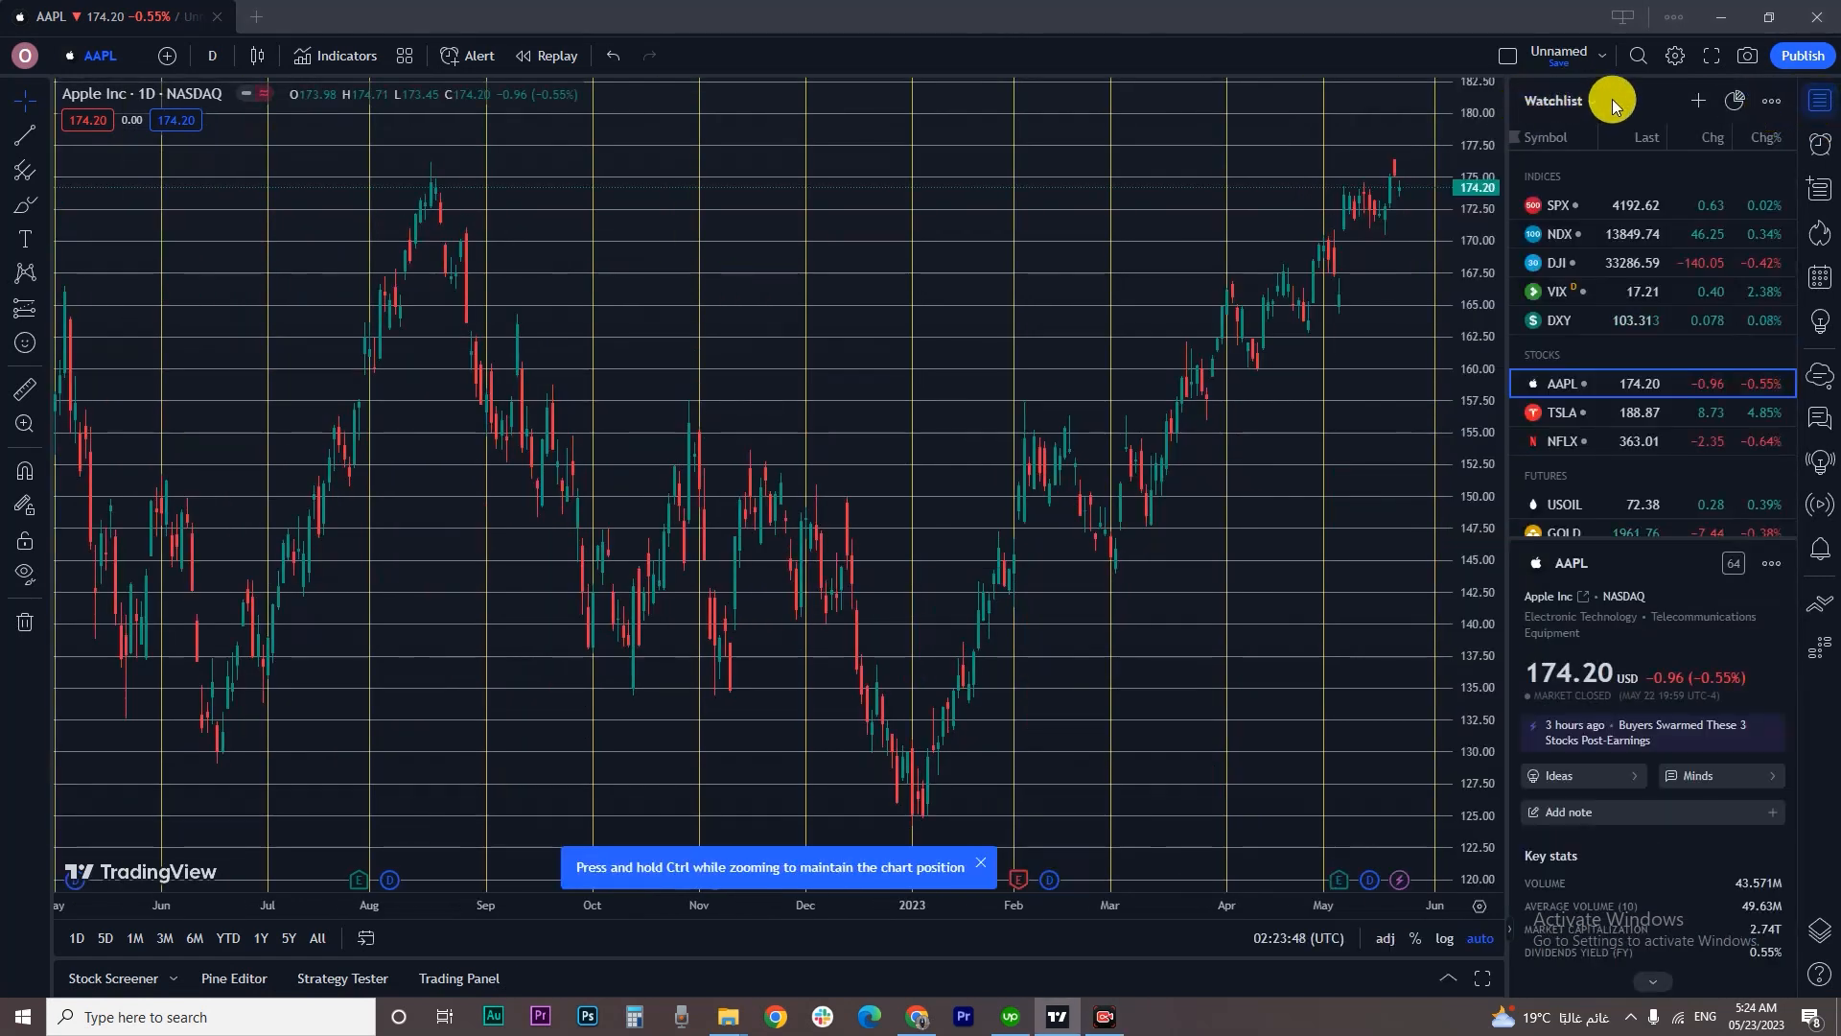
mouse_move(637, 491)
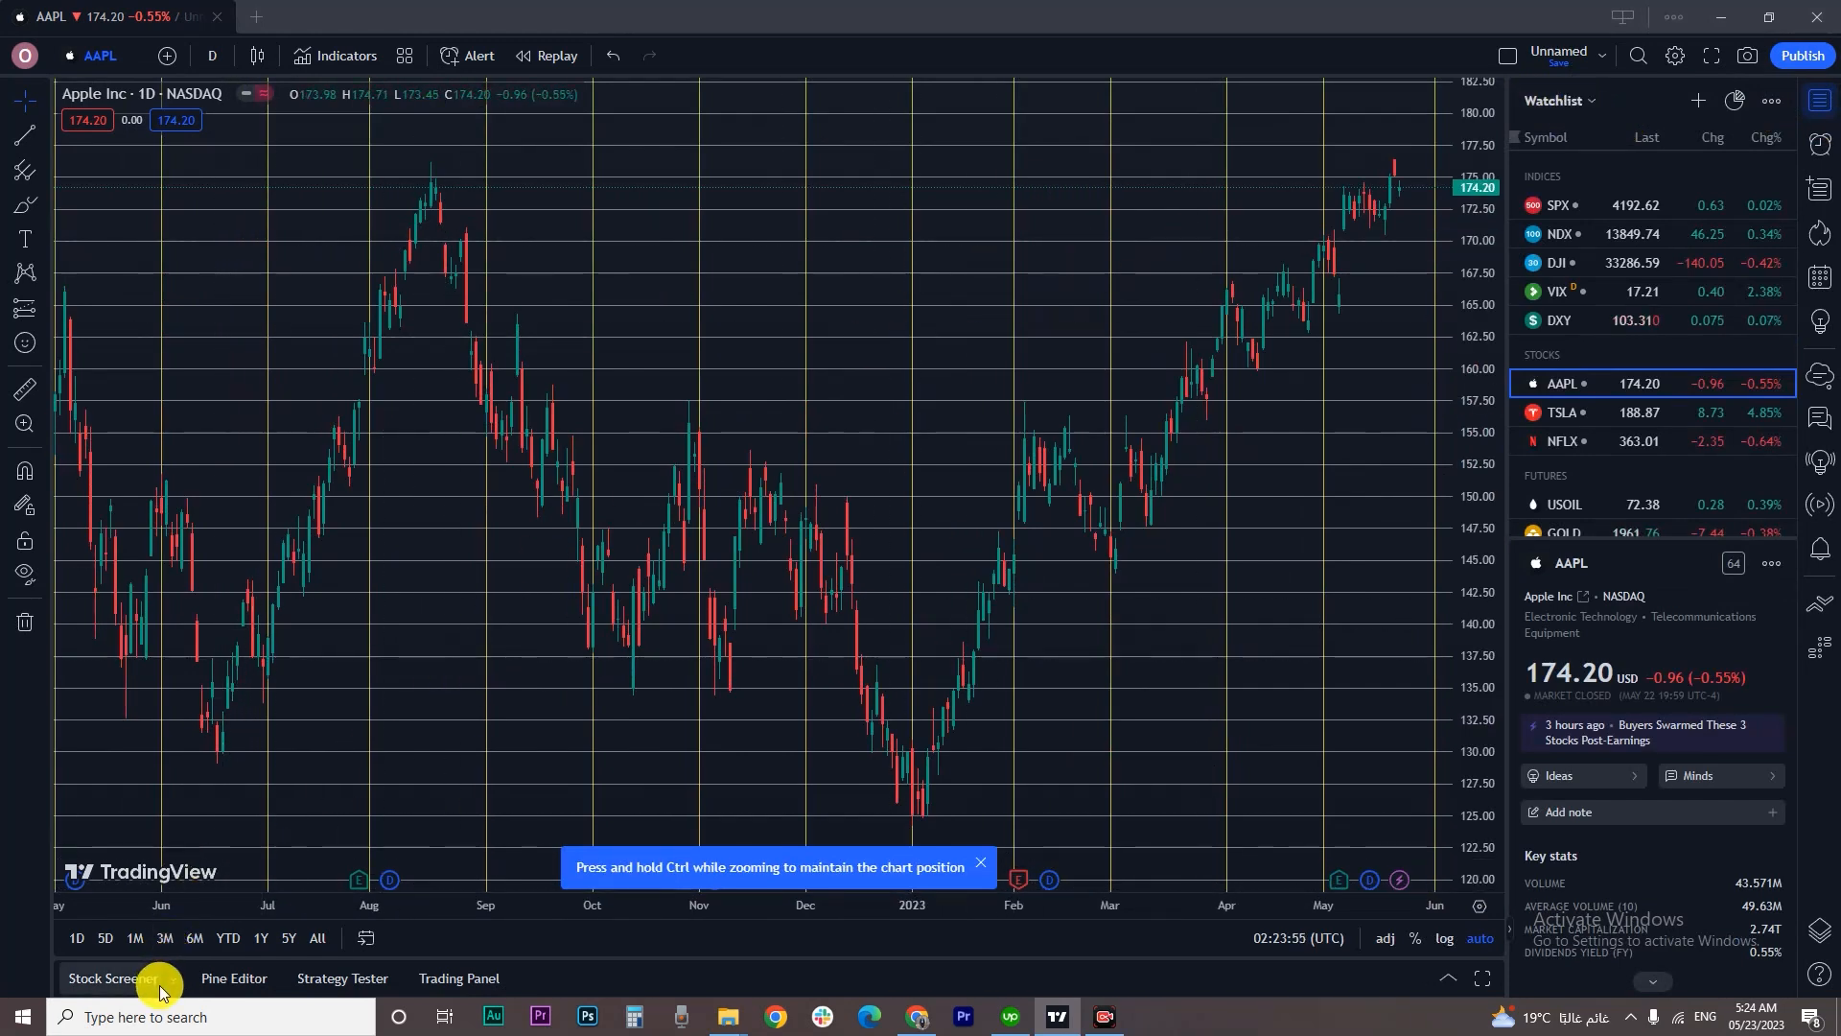
click(110, 977)
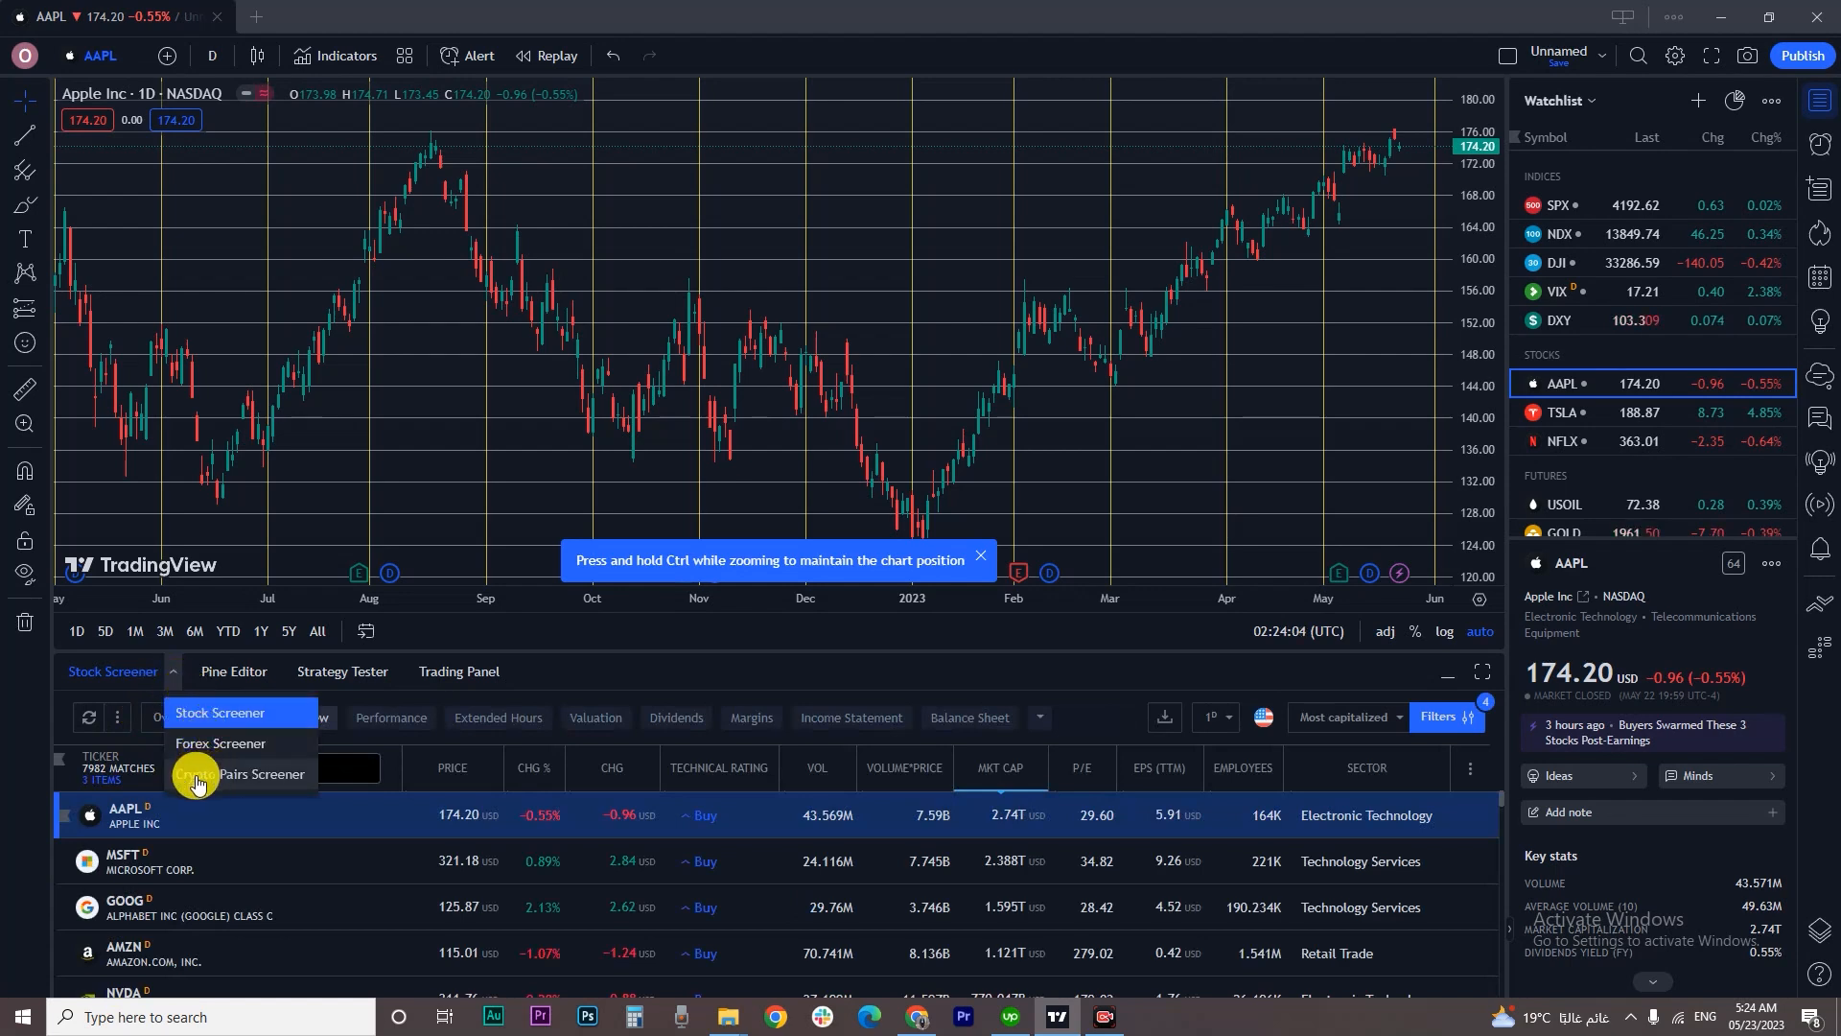
click(261, 774)
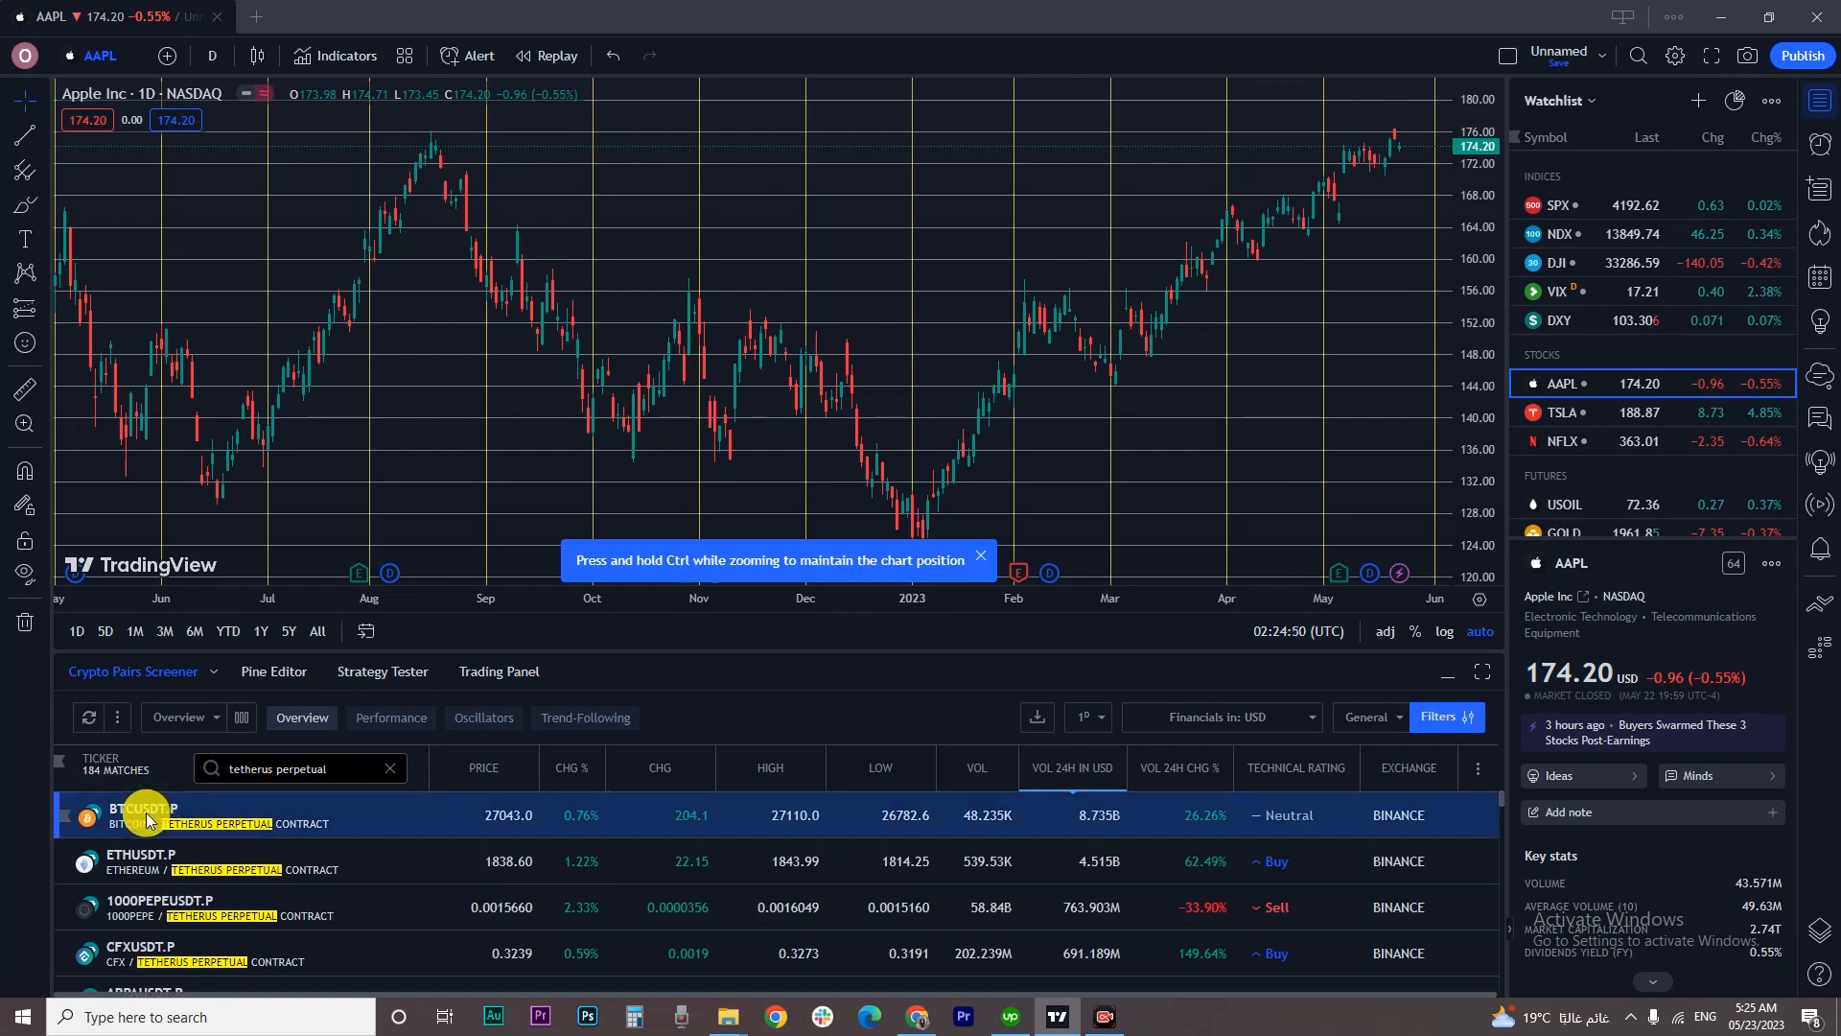
- Select BTCUSDT.P, add the Tether perpetual pairs to the watchlist, and scroll to check
click(142, 815)
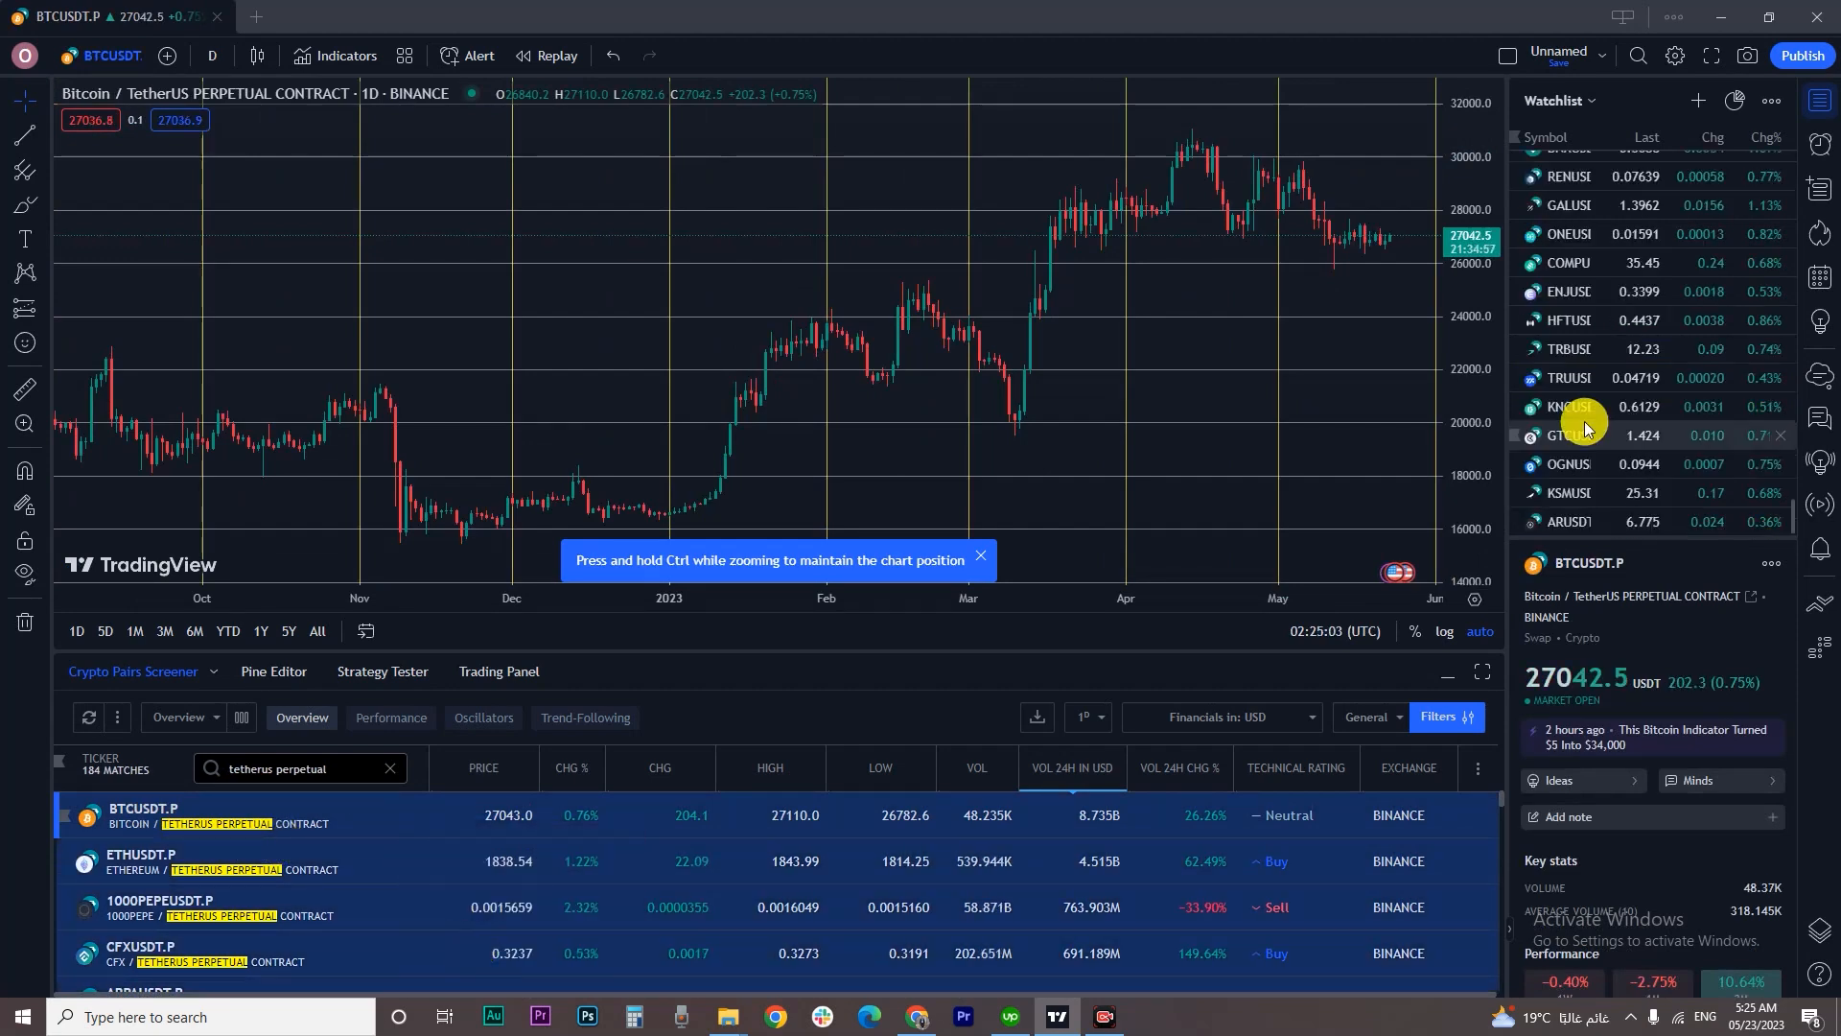
scroll(up, 3)
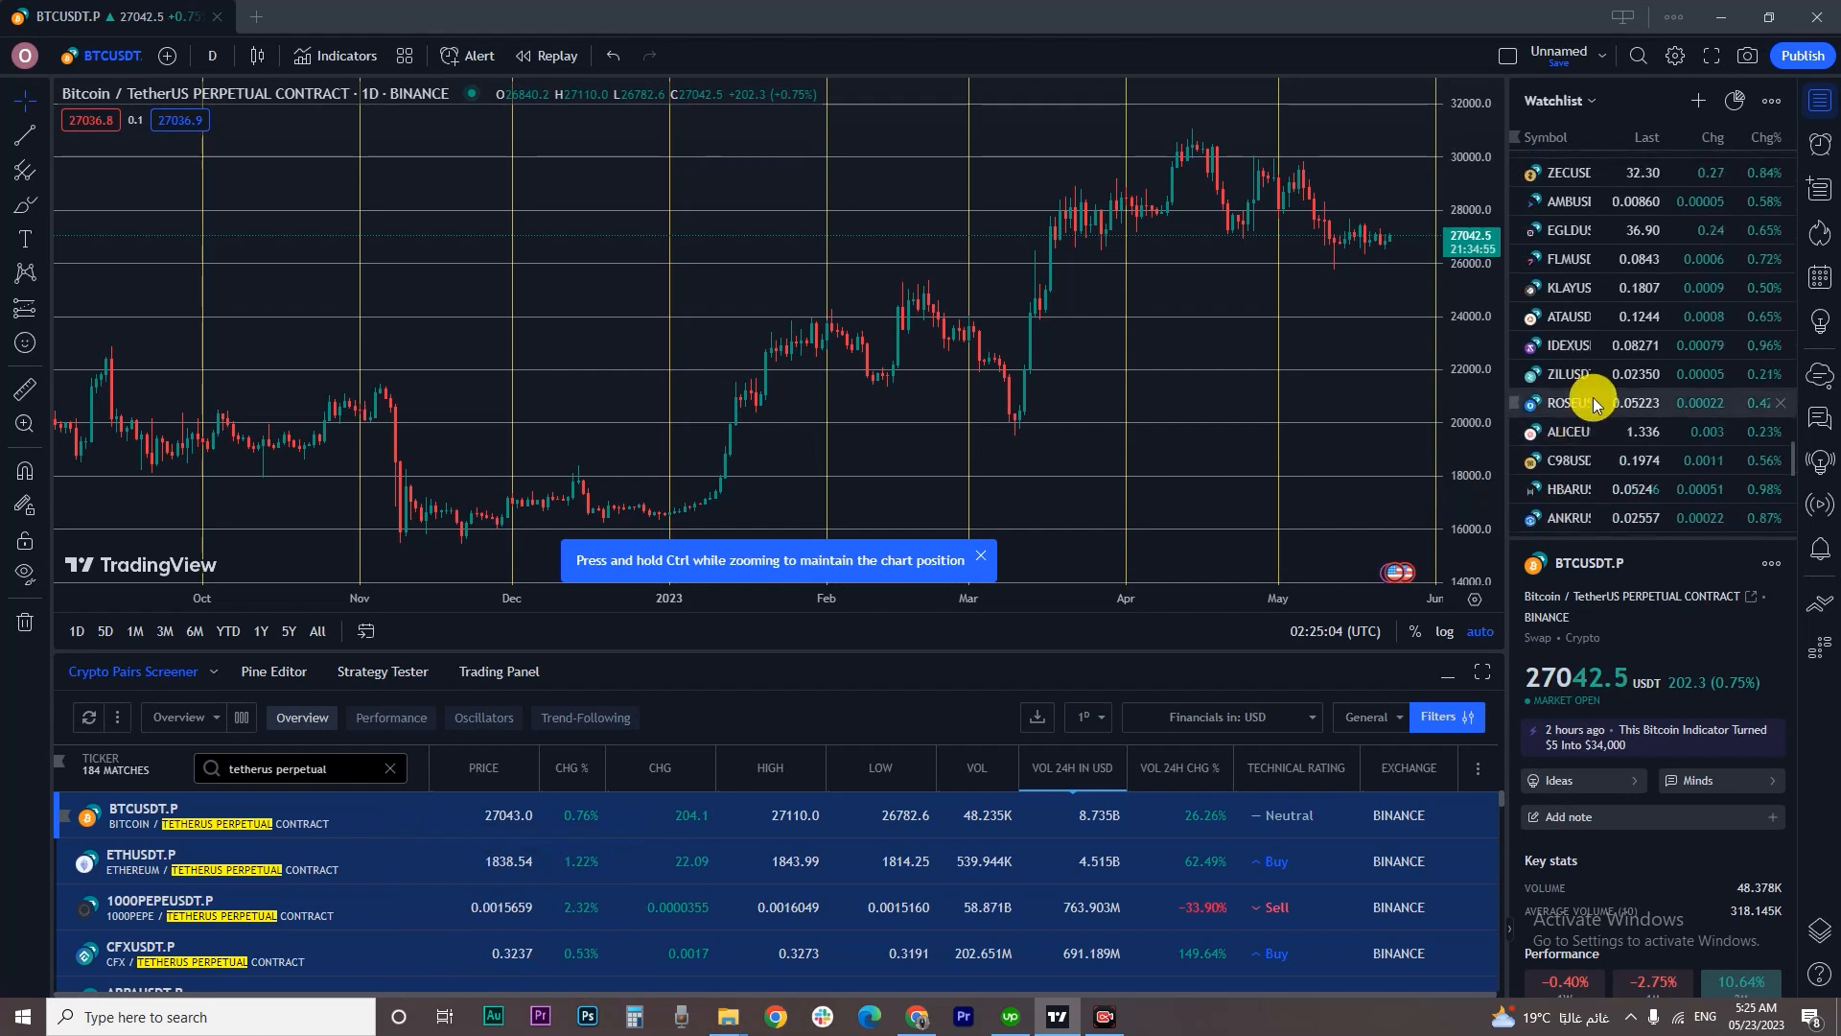
scroll(up, 3)
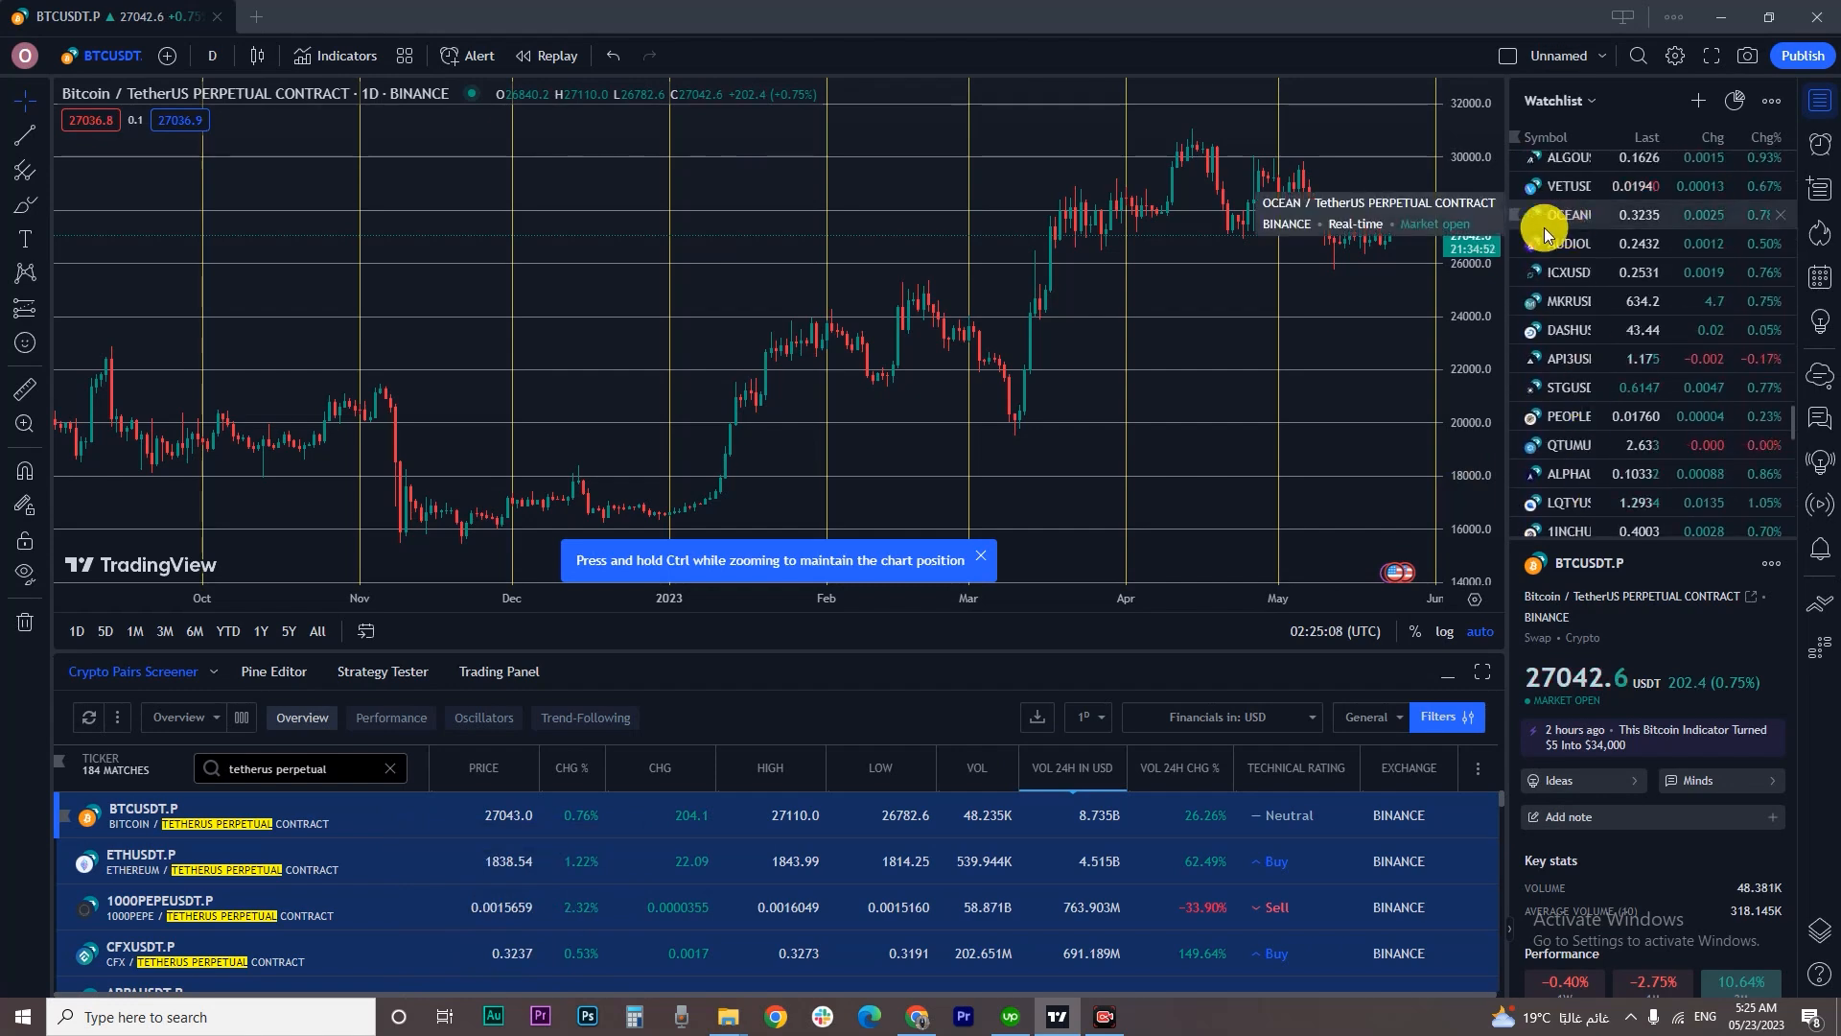
mouse_move(1327, 401)
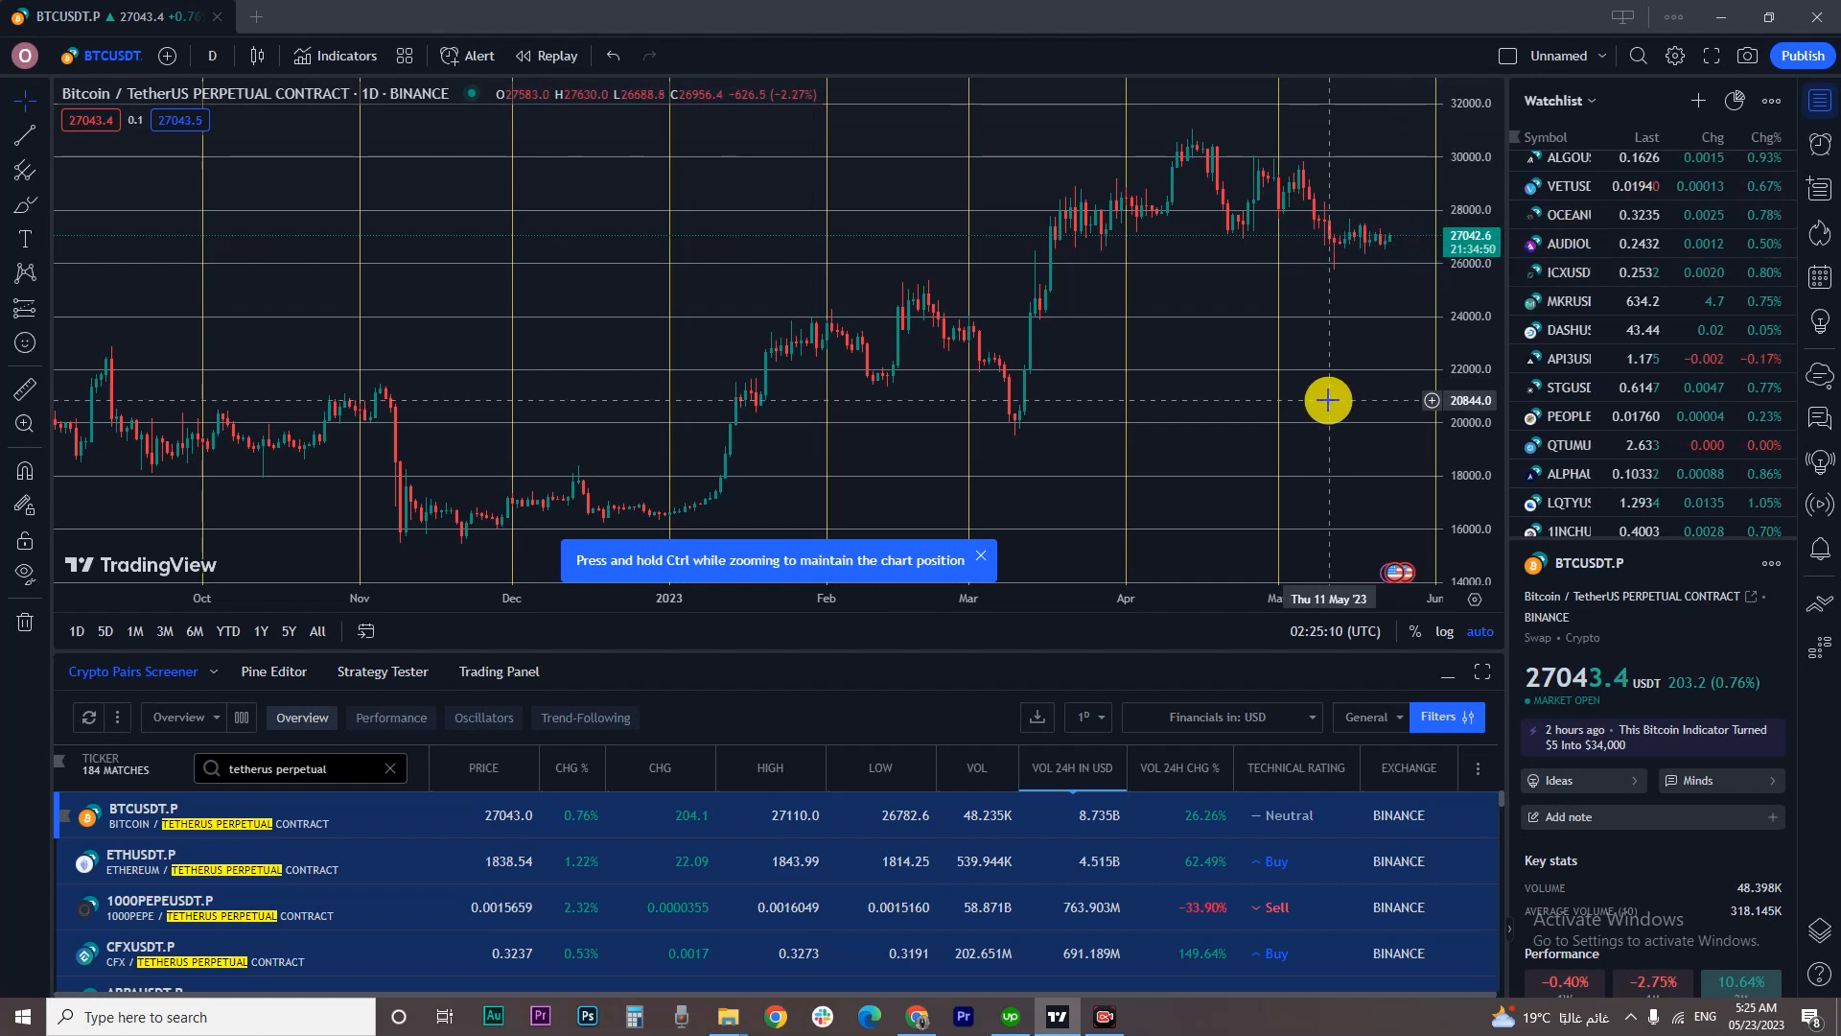